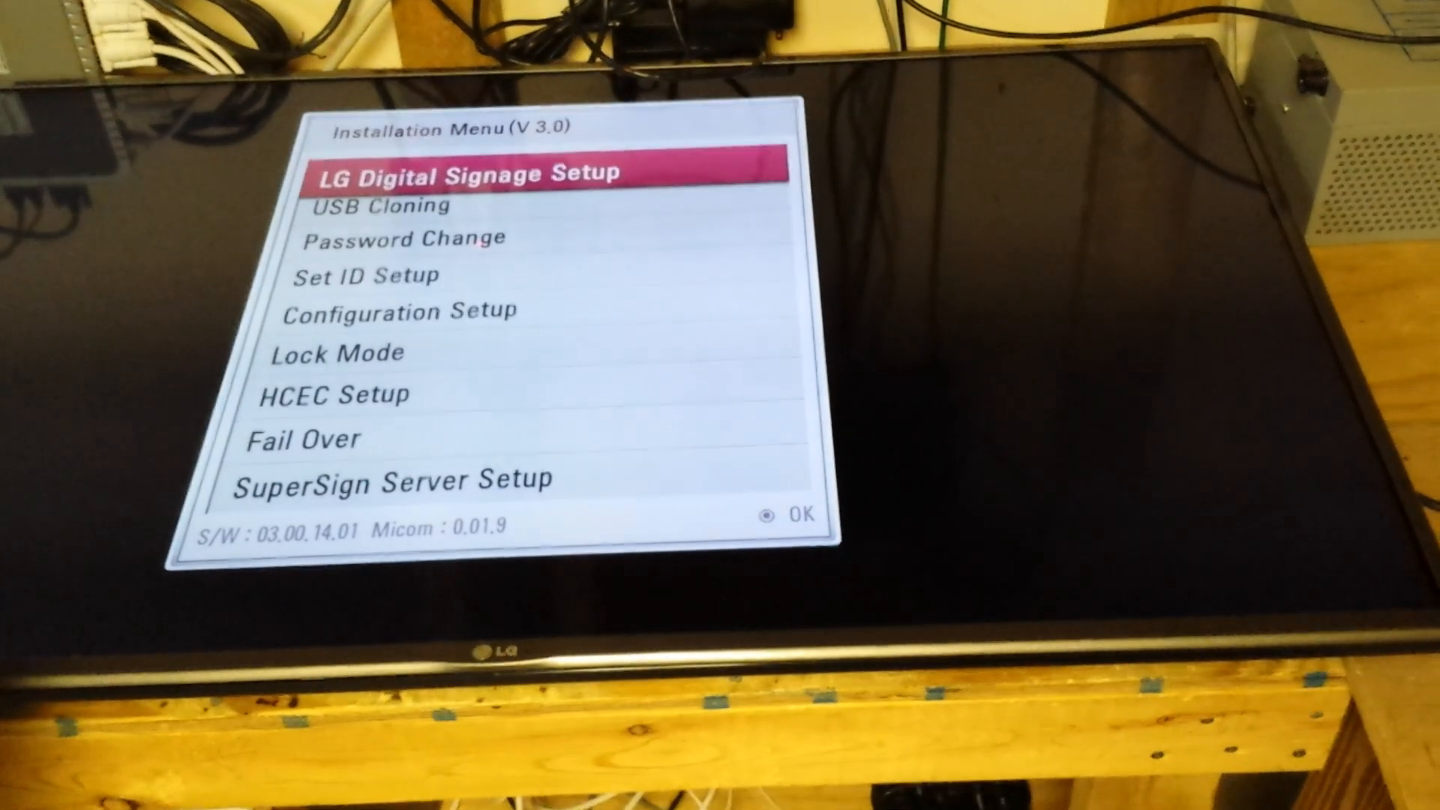
Step: Set SuperSign Server to IP Manual Setting with address 192.168.208.205 and confirm with OK
{"action": "key", "text": "Down"}
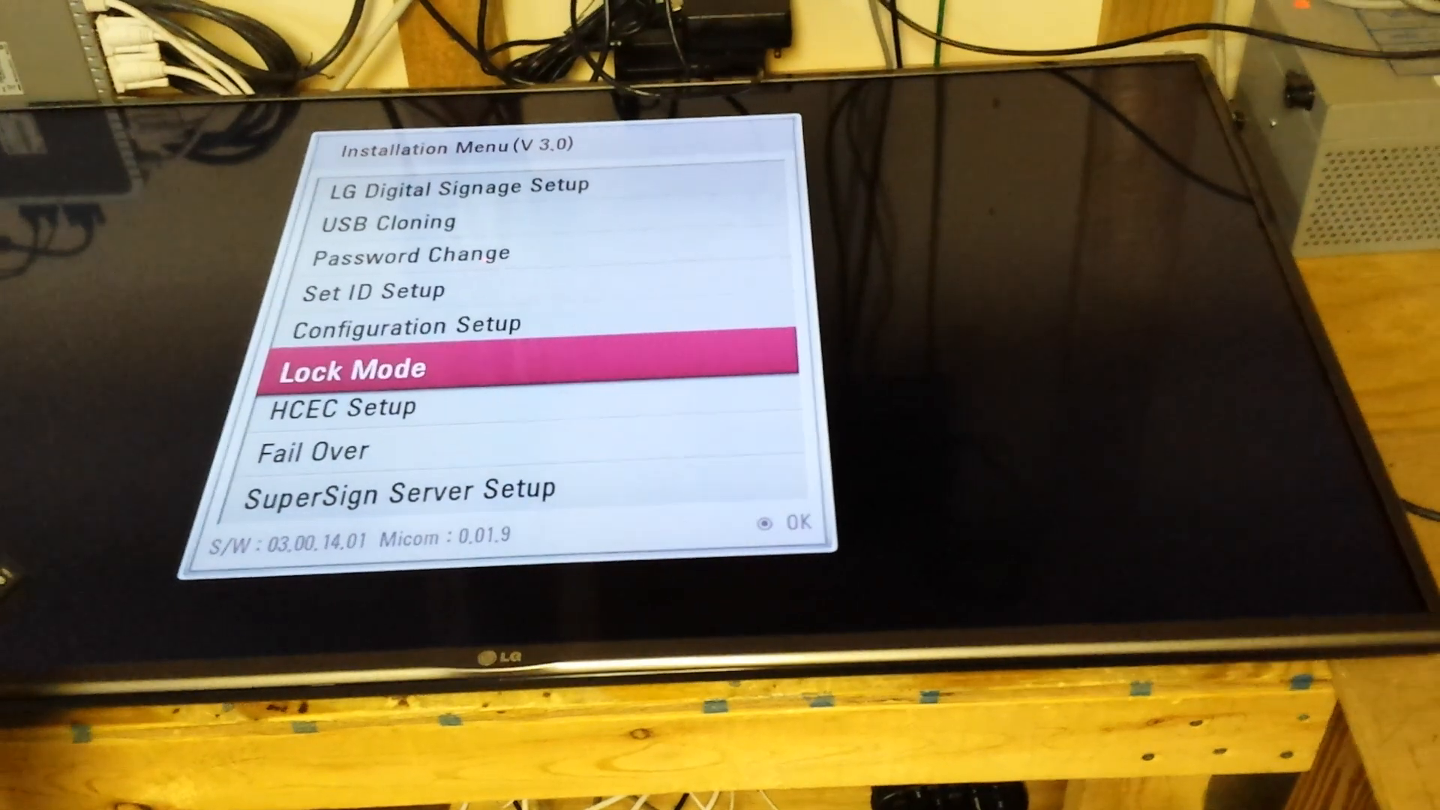
{"action": "key", "text": "down"}
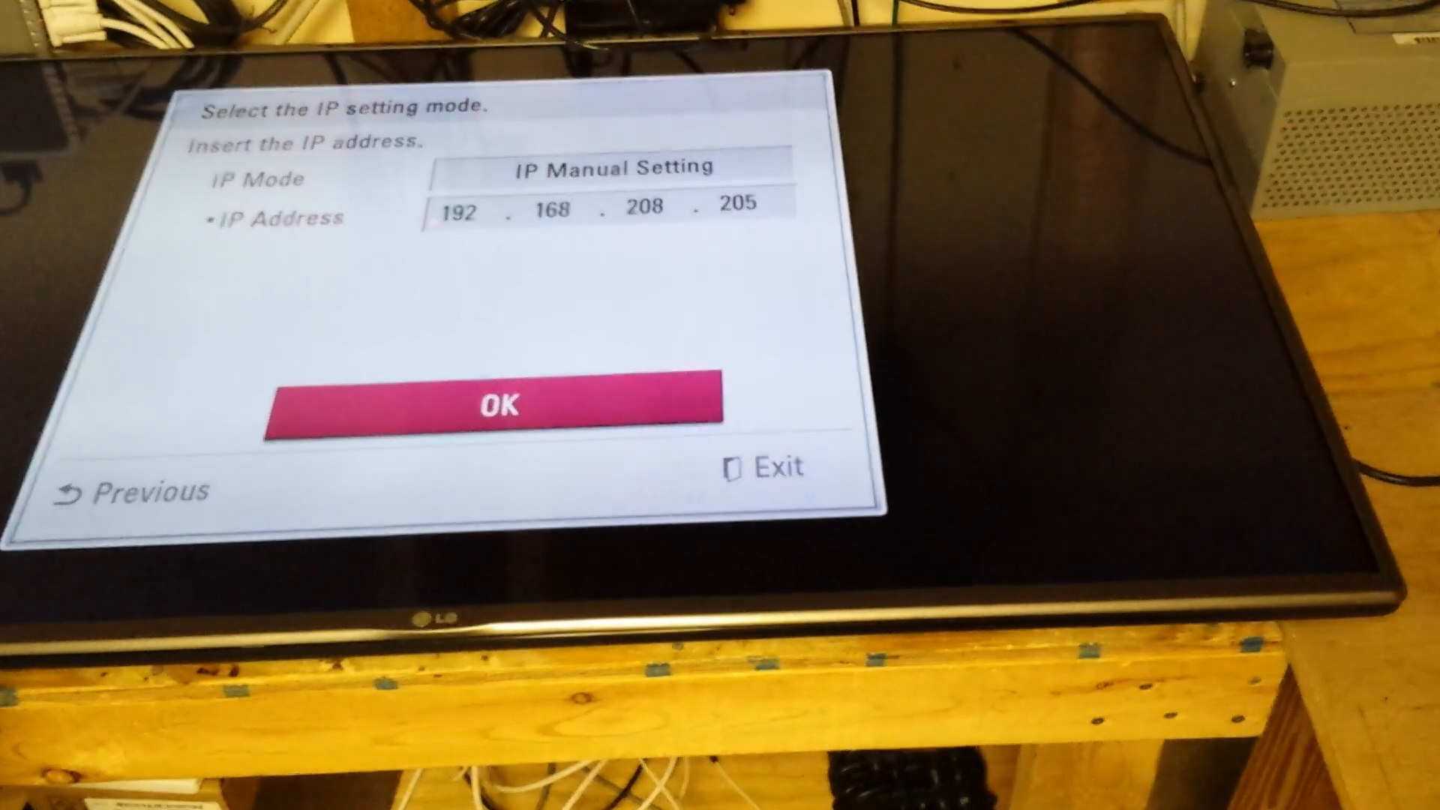
{"action": "left_click", "coordinate": [497, 403]}
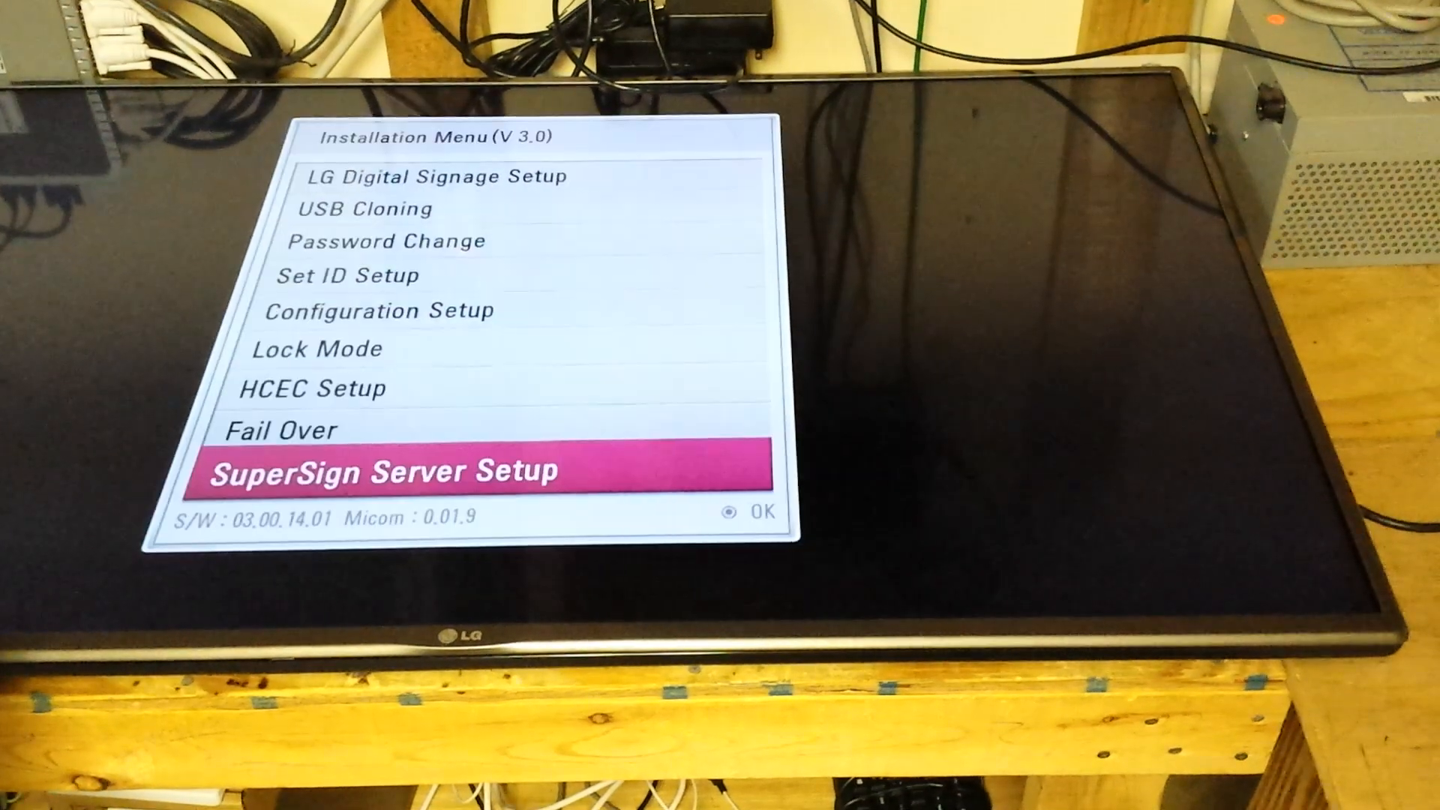
Step: Move back up the Installation Menu list after leaving the SuperSign server settings
{"action": "key", "text": "Up"}
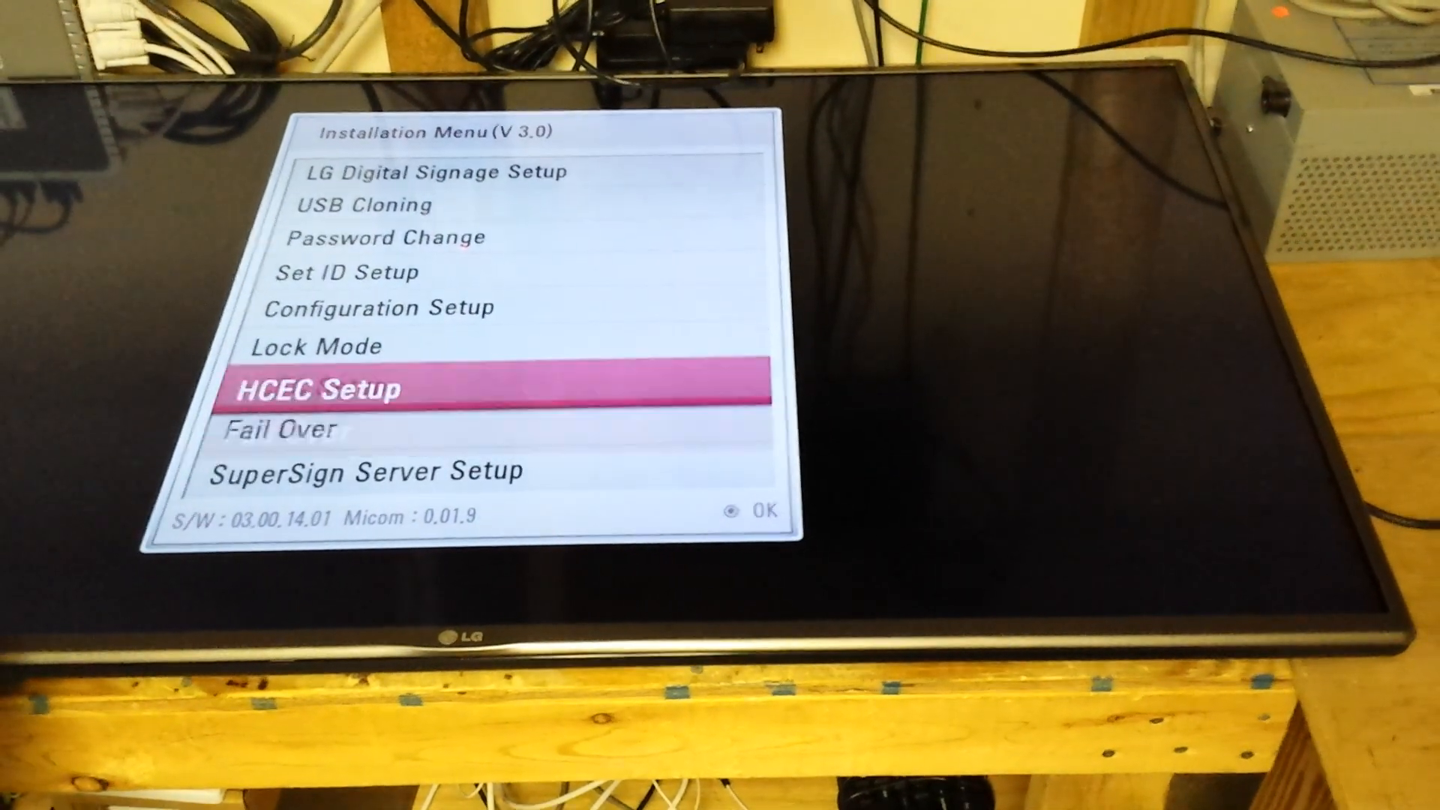